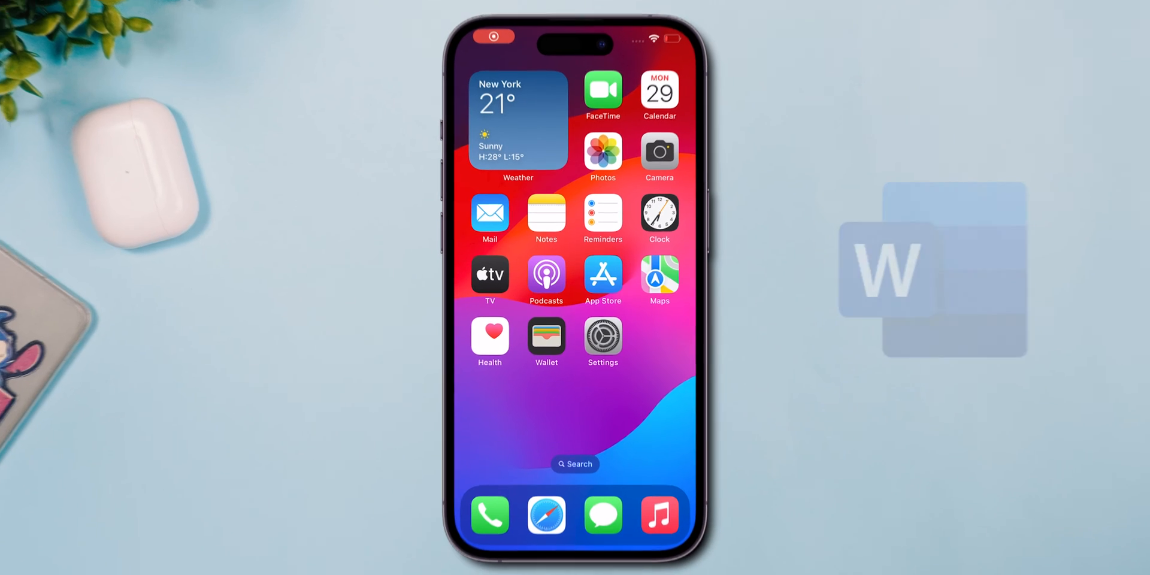
# Search the App Store for 'microsoft' and reach the Microsoft Word listing.
pyautogui.write('microsoft')
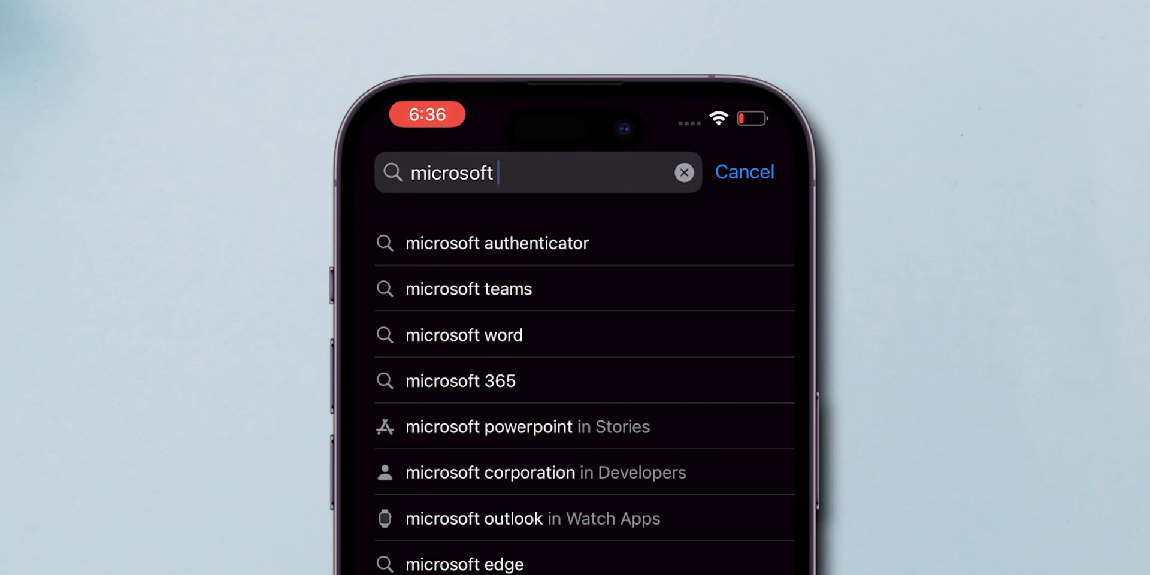
pyautogui.click(464, 335)
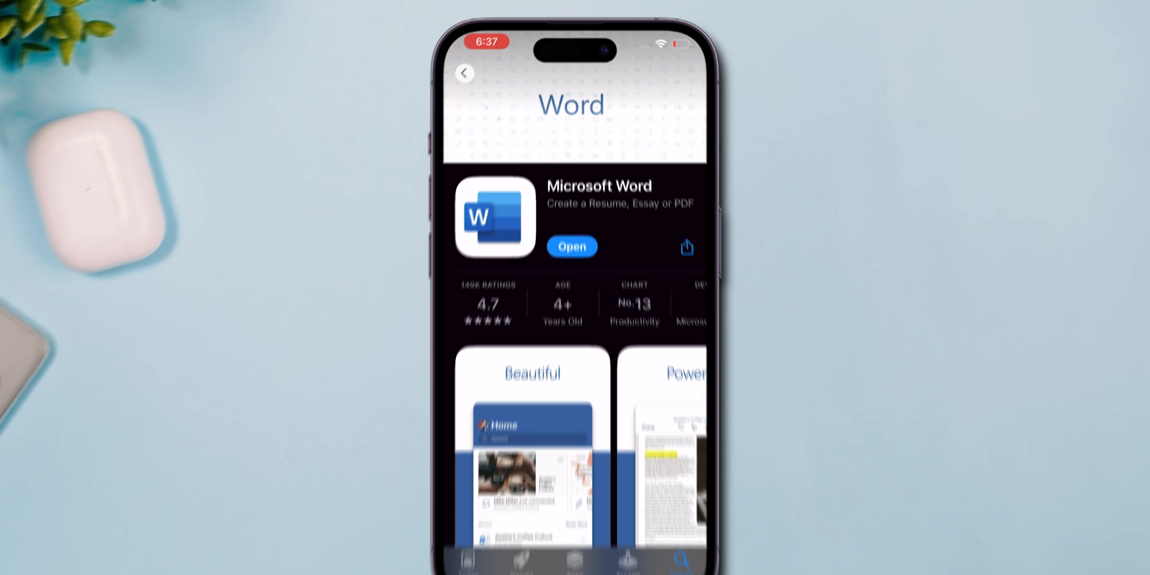
# Launch Word and load 'Ms word doc' from Recents, showing its 'Hello!!' text.
pyautogui.click(572, 247)
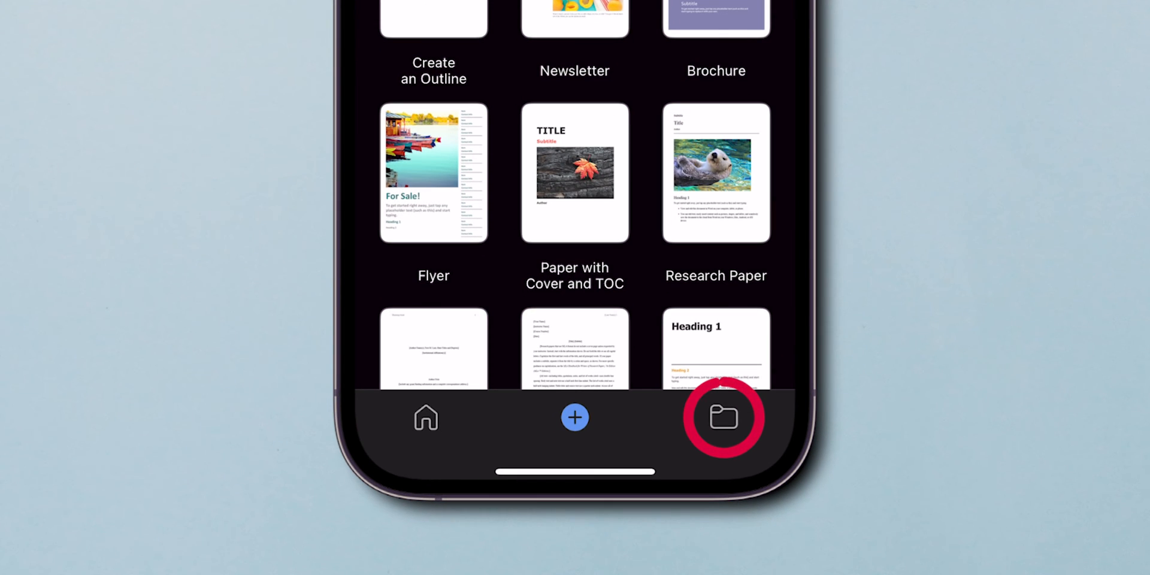
pyautogui.click(723, 417)
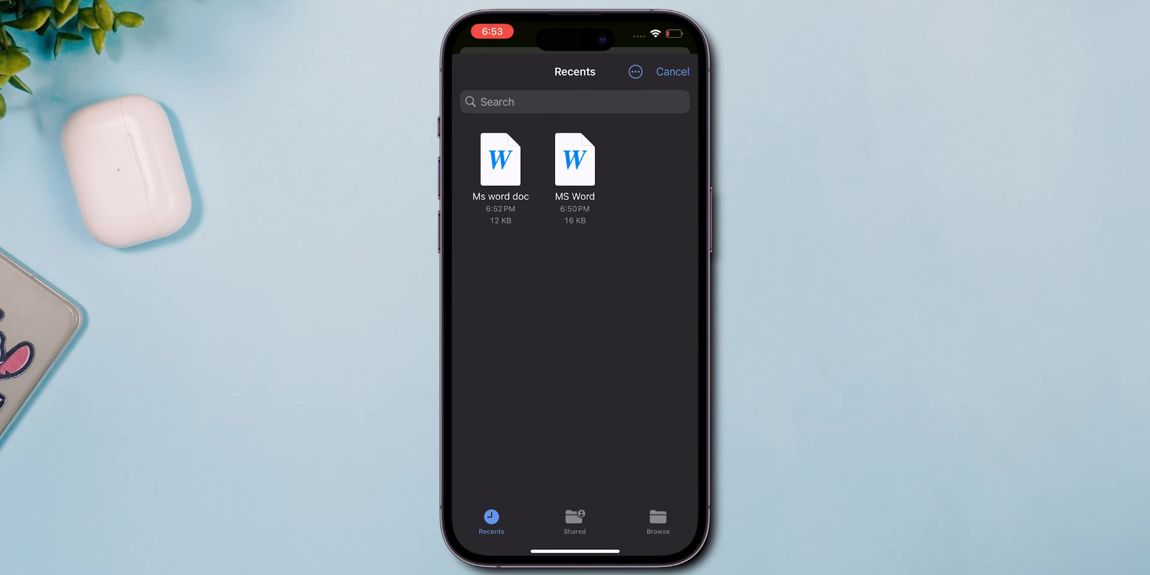
pyautogui.click(500, 160)
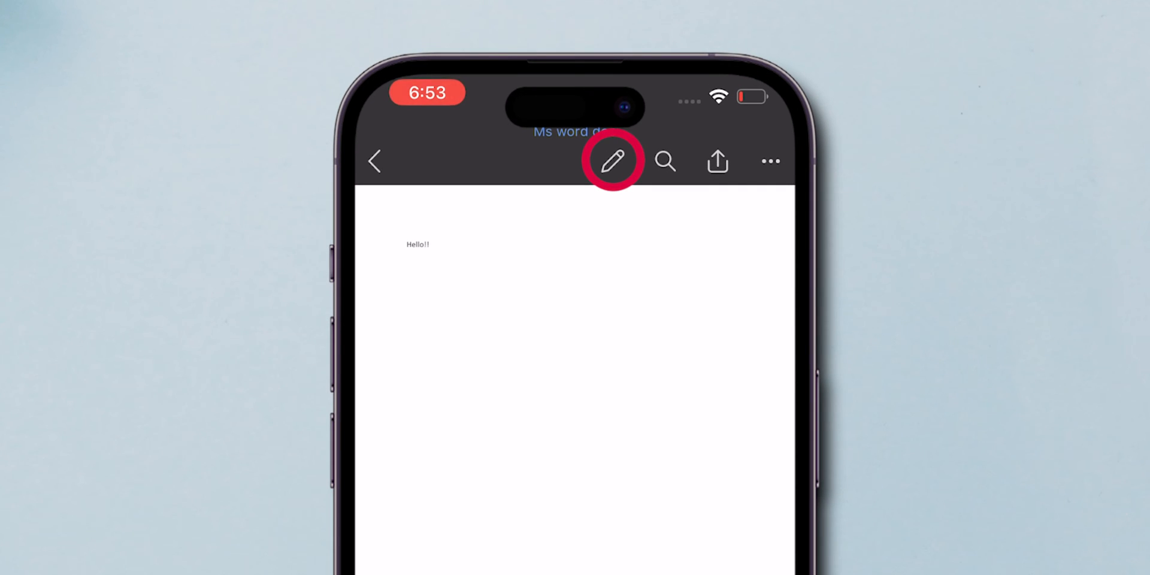
# Edit to 'Hello!! Good Evening.' with Hello!! bold italic underlined, then bring up the share sheet.
pyautogui.click(612, 161)
pyautogui.write(' Good Evening.')
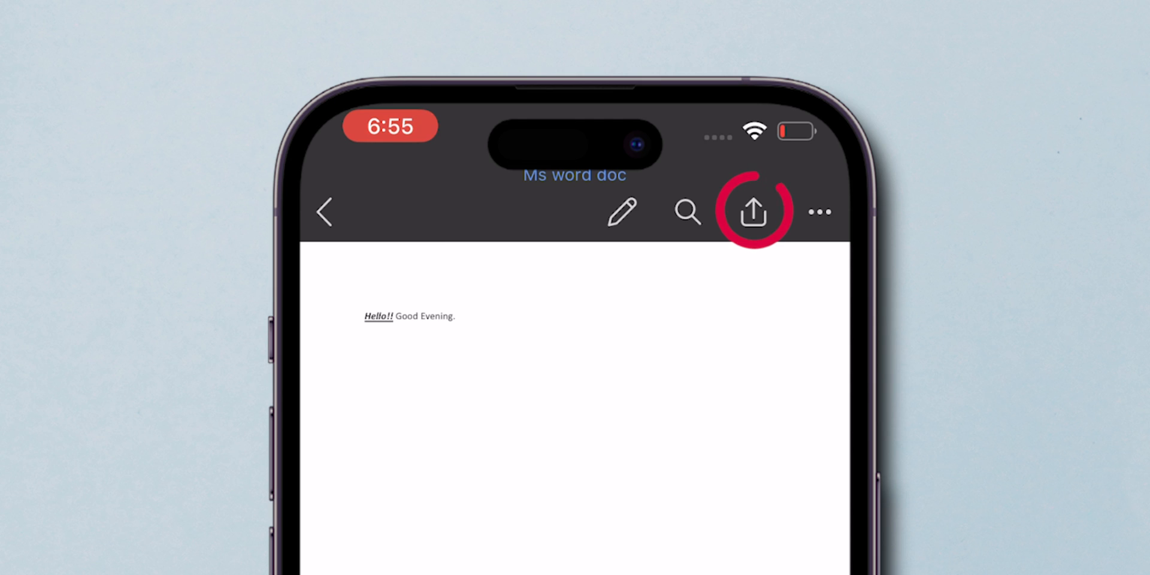
pyautogui.click(753, 212)
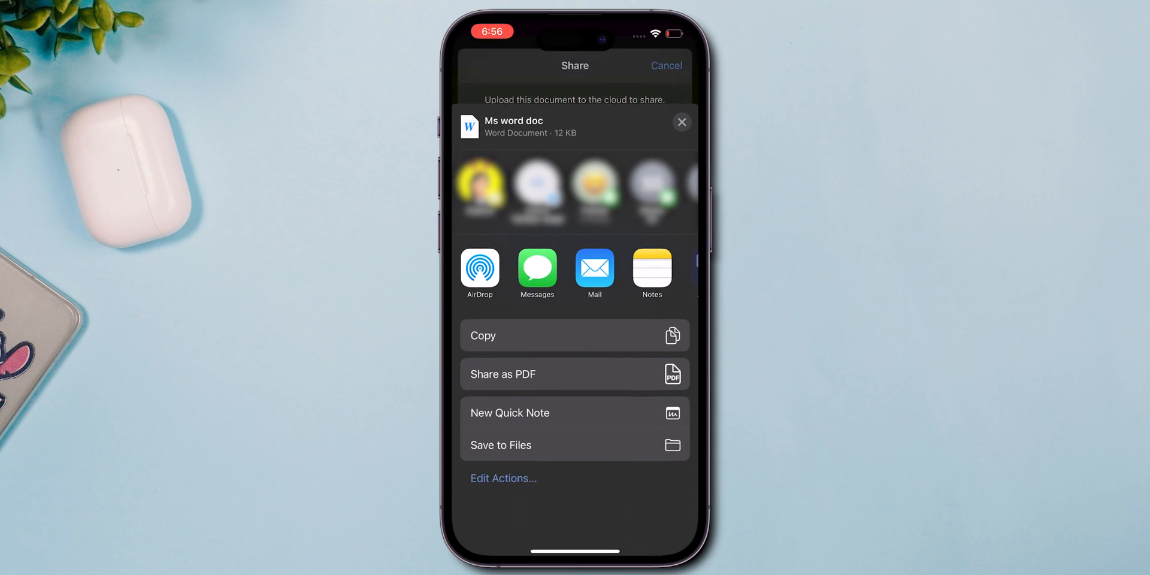